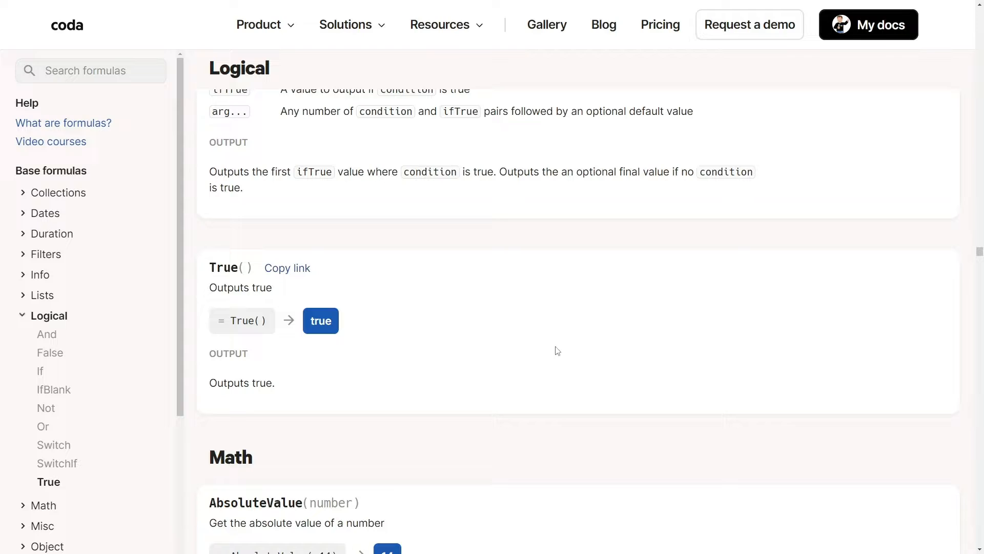
# Benchmark the True()/False() and true/false count formulas, toggling calc and rerunning the measurement.
pyautogui.scroll(-3)
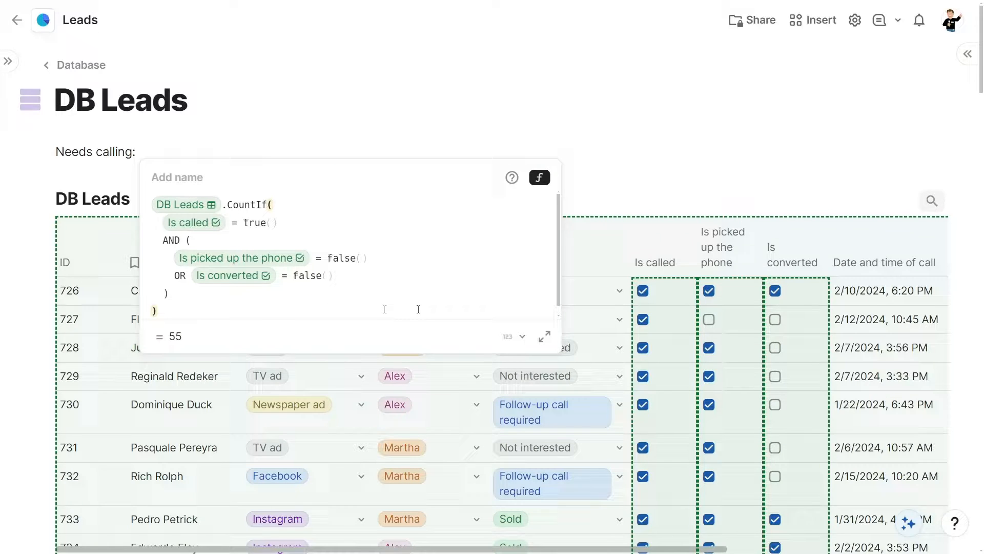
pyautogui.click(153, 169)
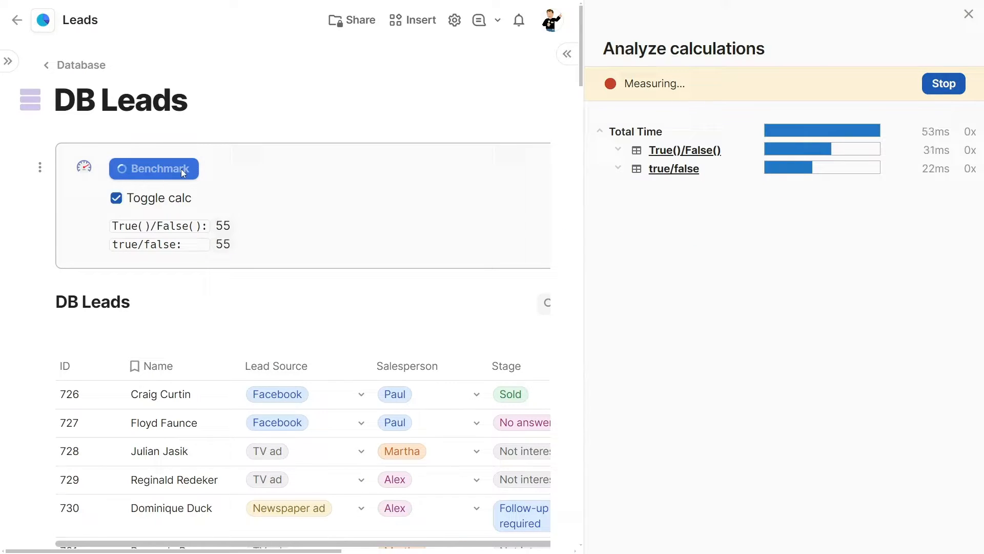
pyautogui.click(115, 198)
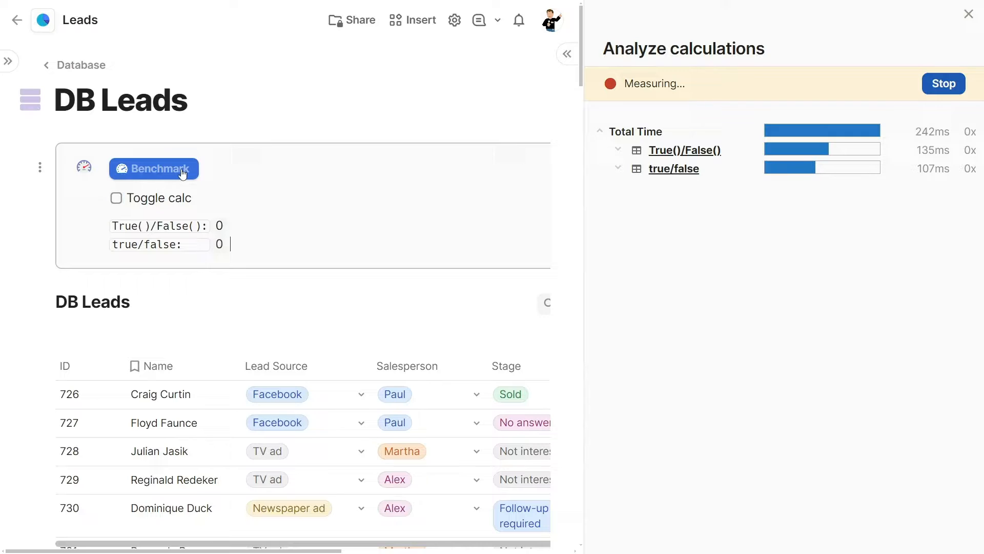
pyautogui.click(153, 168)
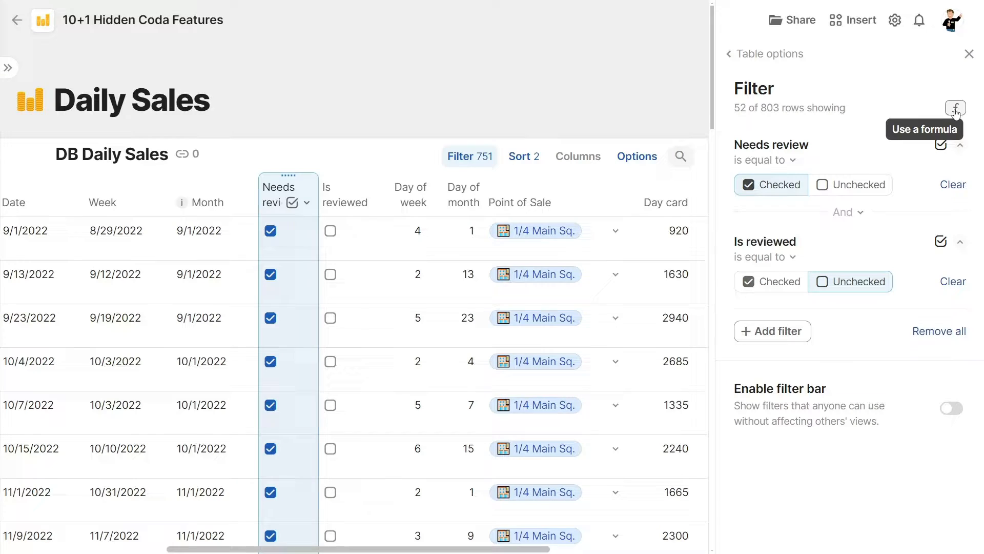
# Switch the Daily Sales filter from conditions to a formula.
pyautogui.click(954, 108)
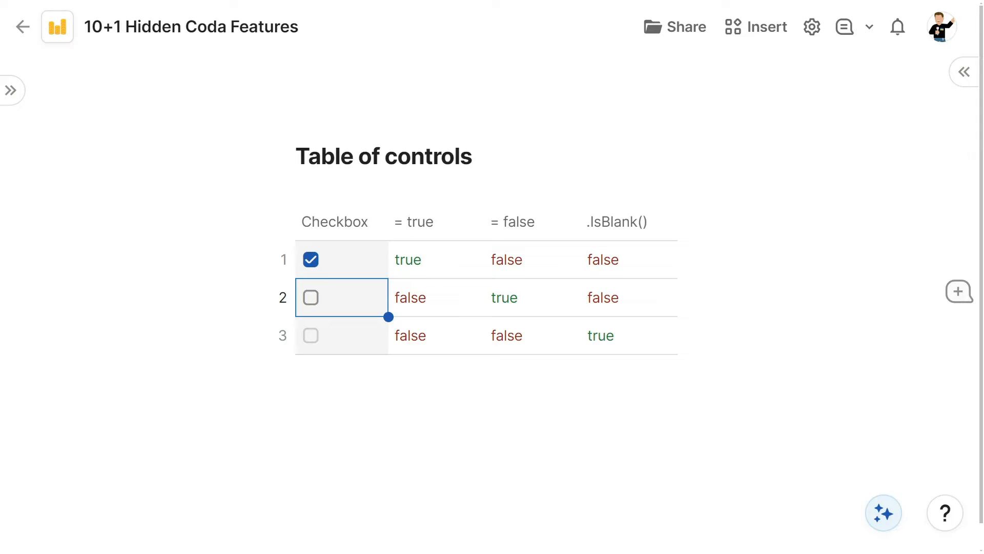
# Change the = false column's formula to compare Checkbox with '!= true'.
pyautogui.click(612, 297)
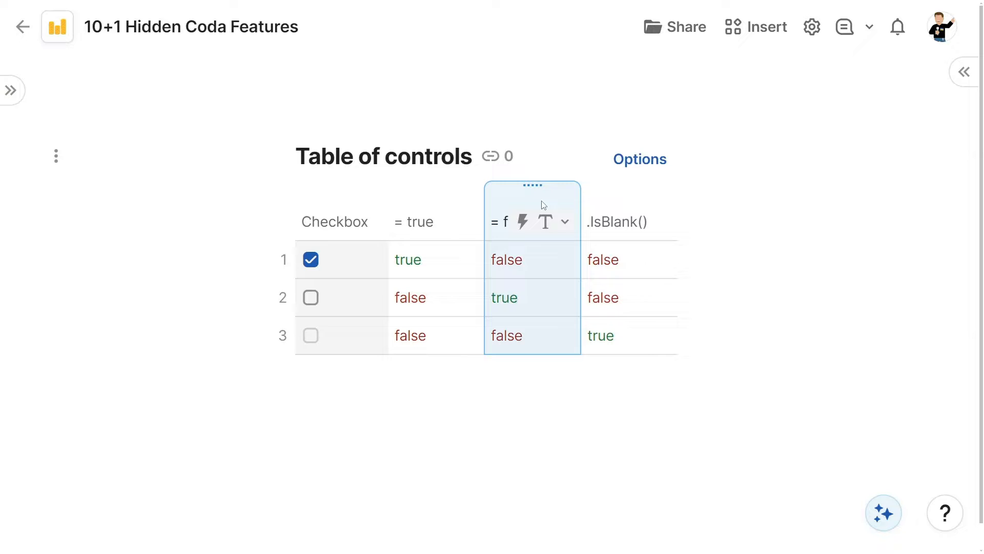
pyautogui.click(531, 222)
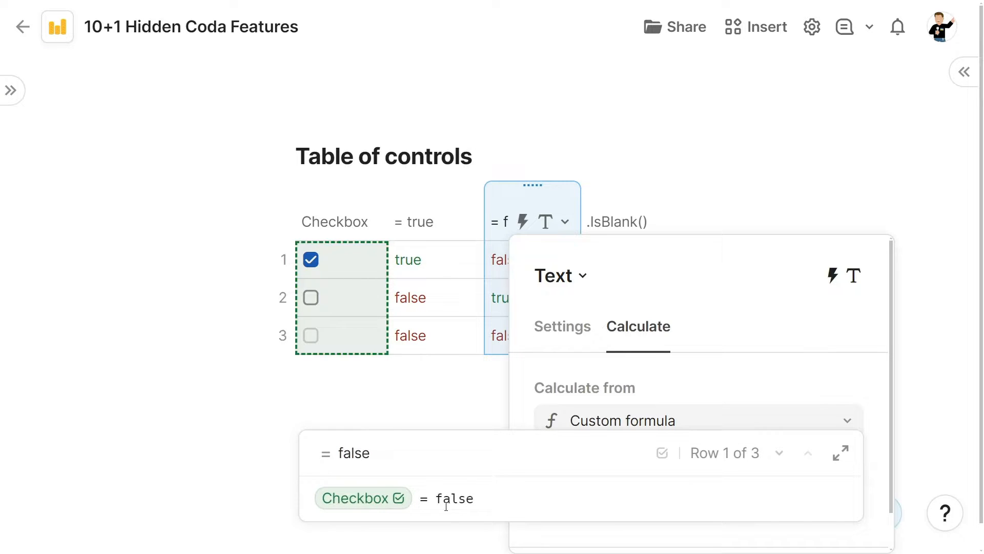
pyautogui.write('!= true')
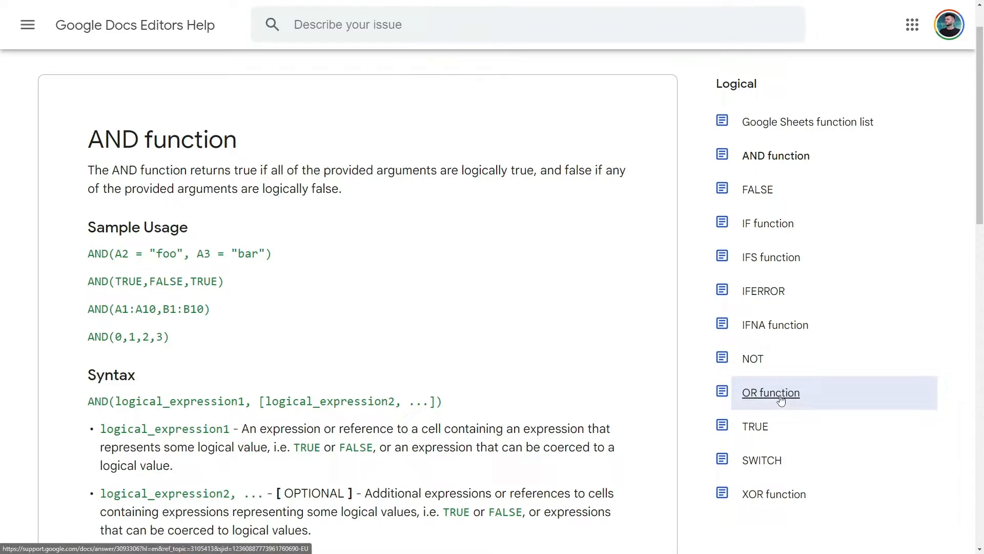
# Show the OR function article from the Logical sidebar list.
pyautogui.click(770, 393)
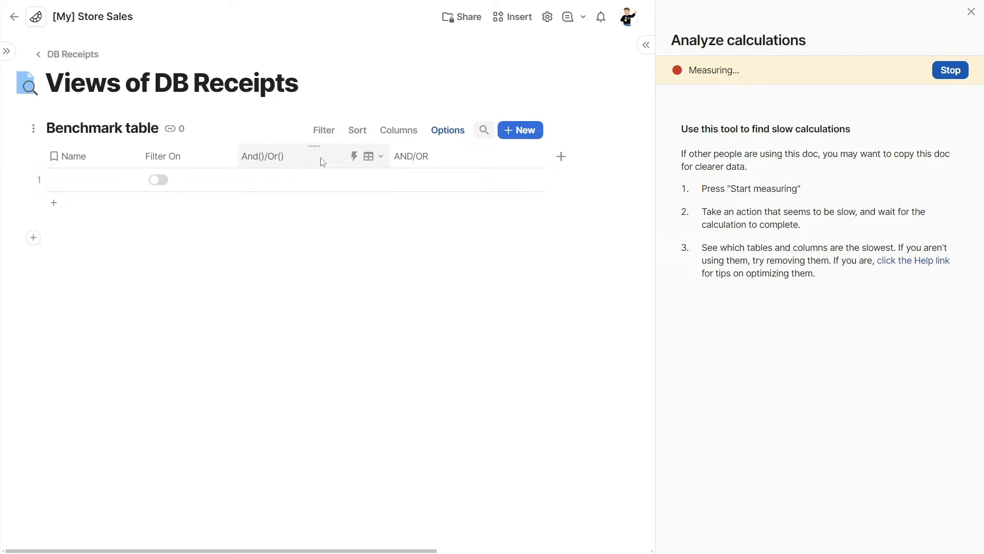
# Enable Filter On and expand Benchmark table timings: AND/OR 71ms versus And()/Or() 384ms.
pyautogui.click(264, 156)
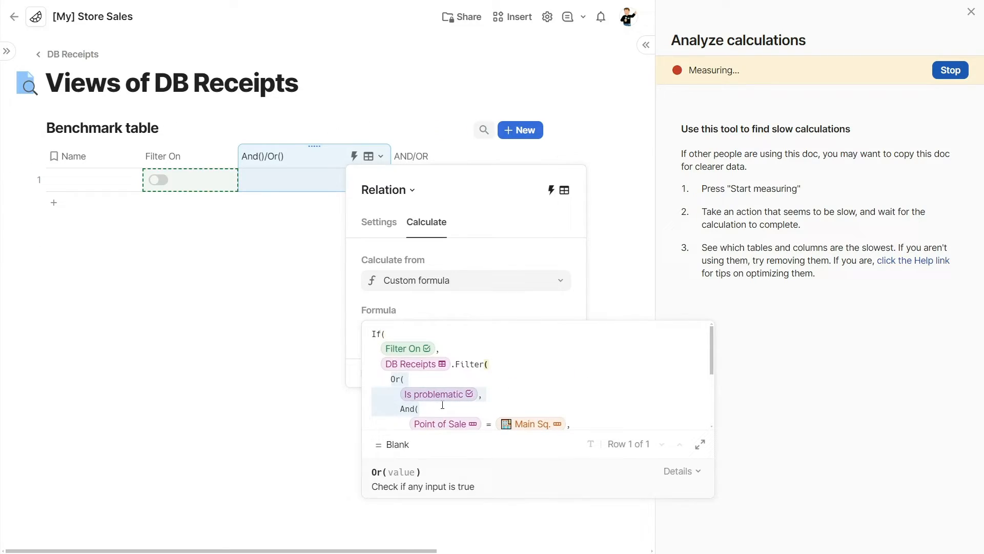
pyautogui.click(412, 156)
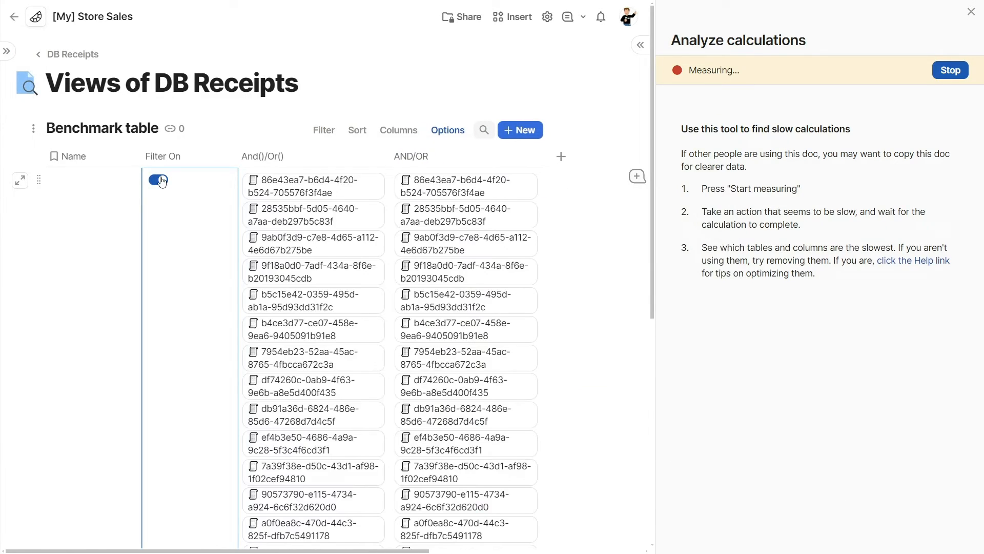
pyautogui.click(158, 180)
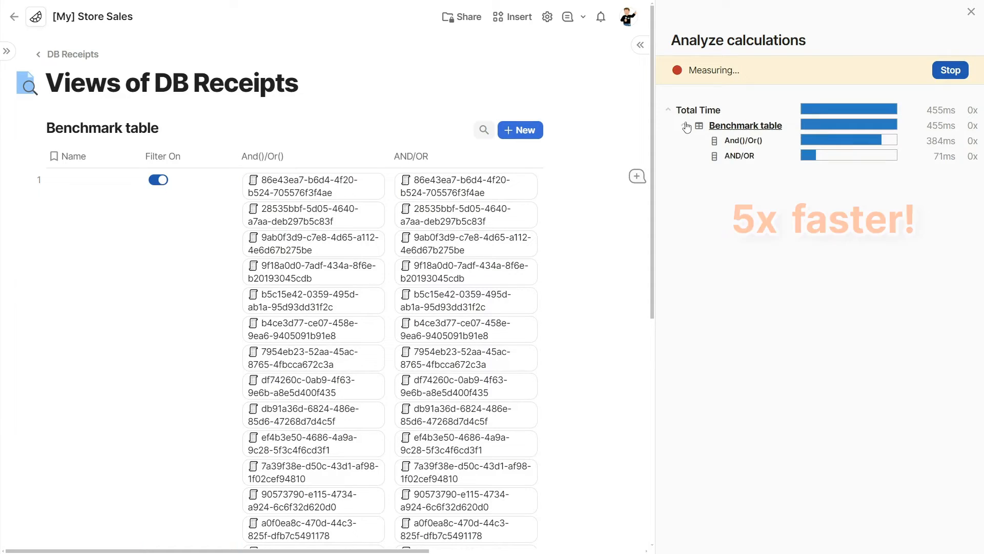